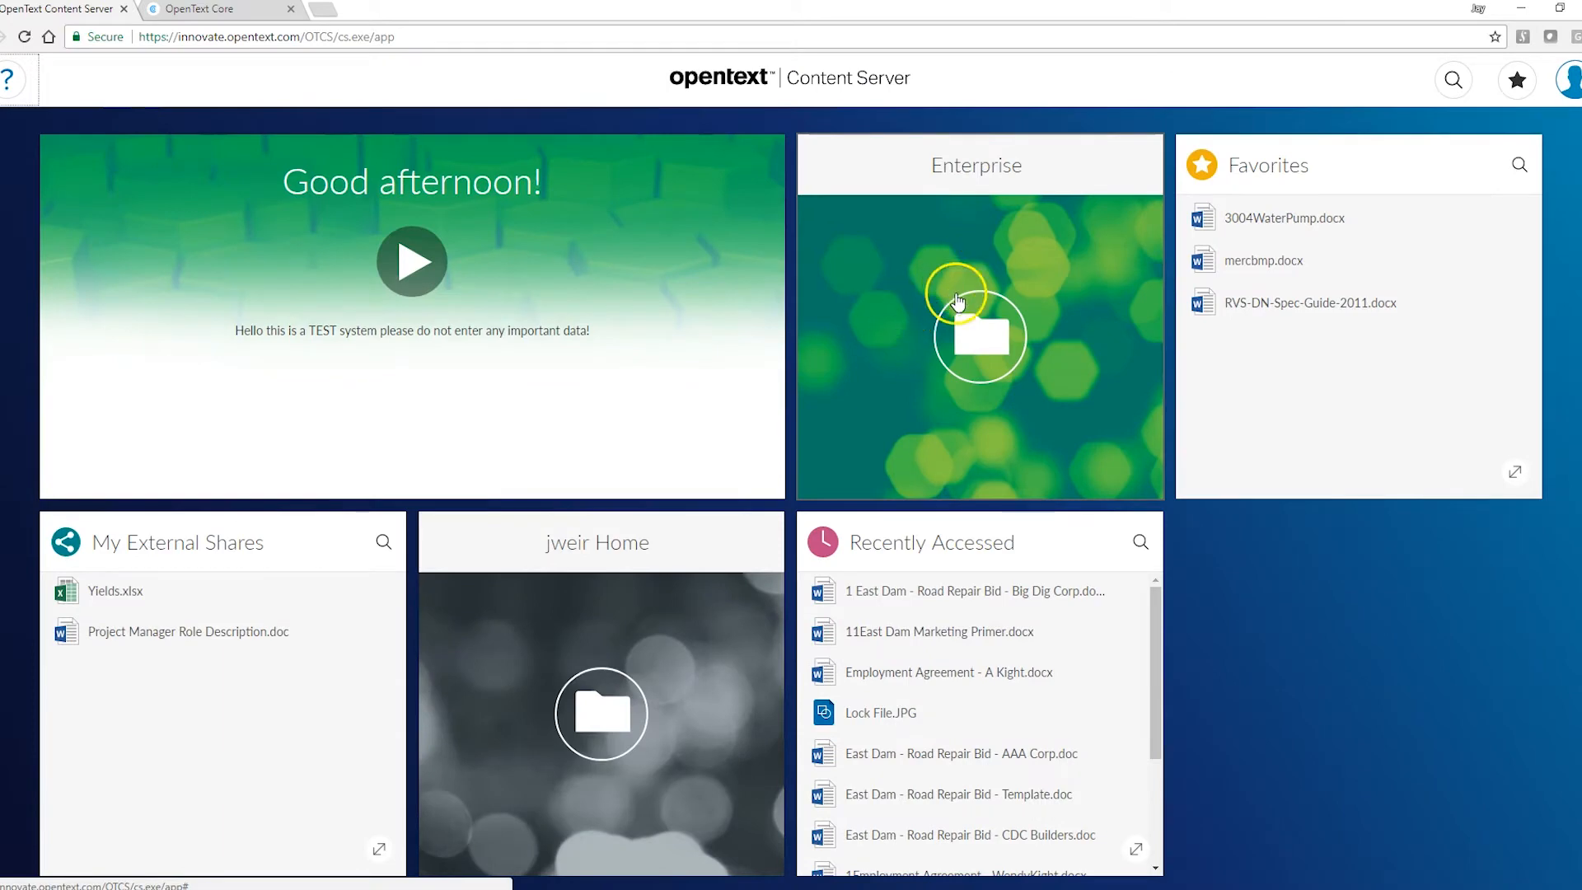
{"action": "mouse_move", "coordinate": [216, 565]}
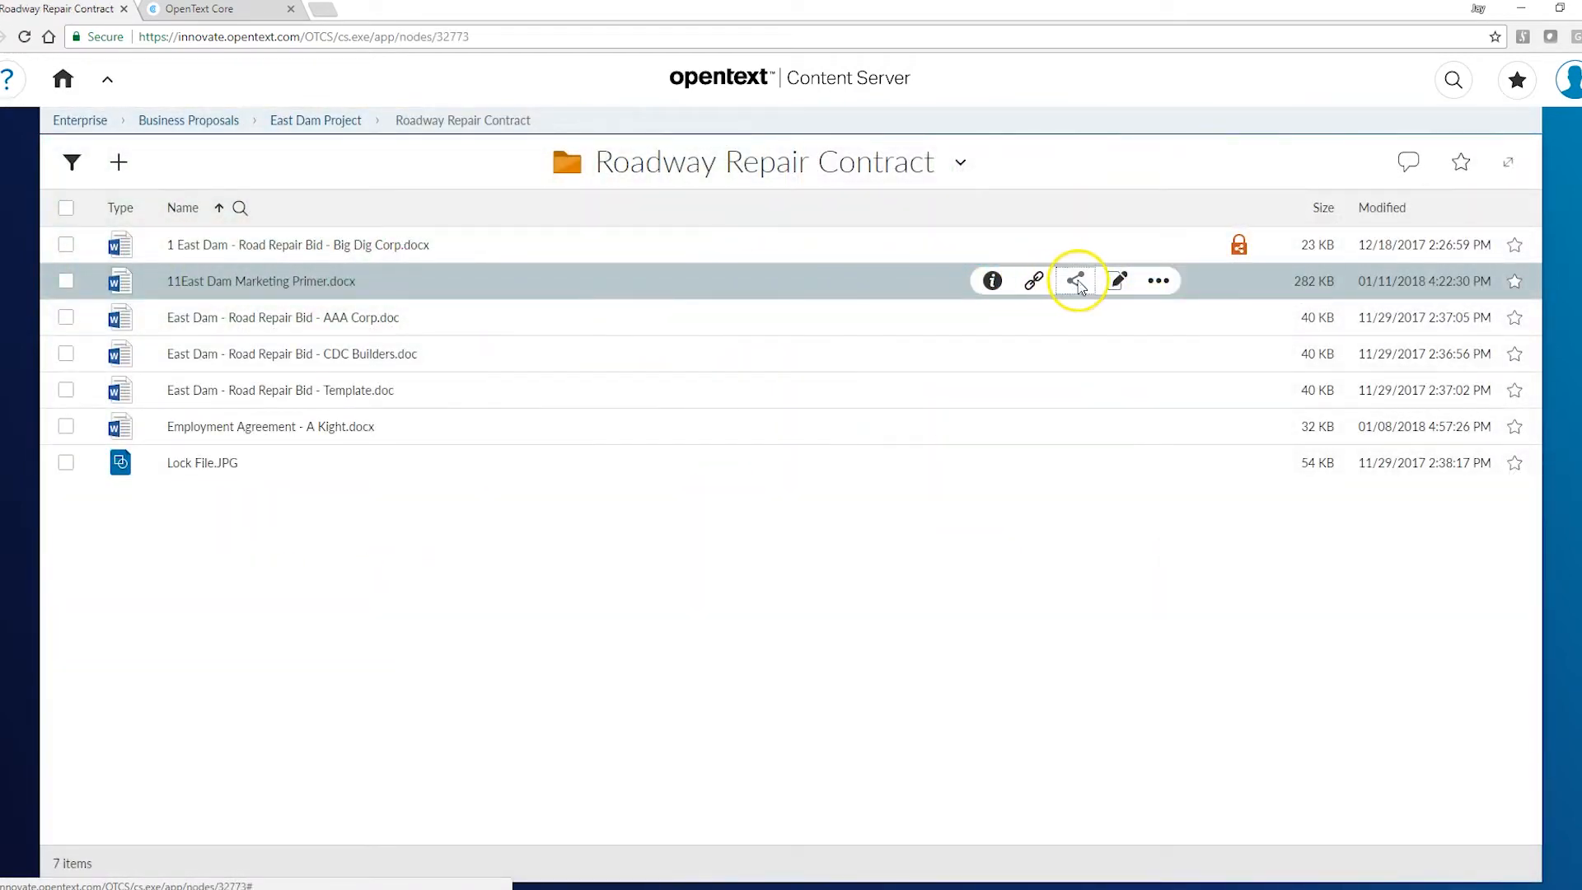
- Begin an external share of 11East Dam Marketing Primer.docx through OpenText Core
{"action": "left_click", "coordinate": [1074, 281]}
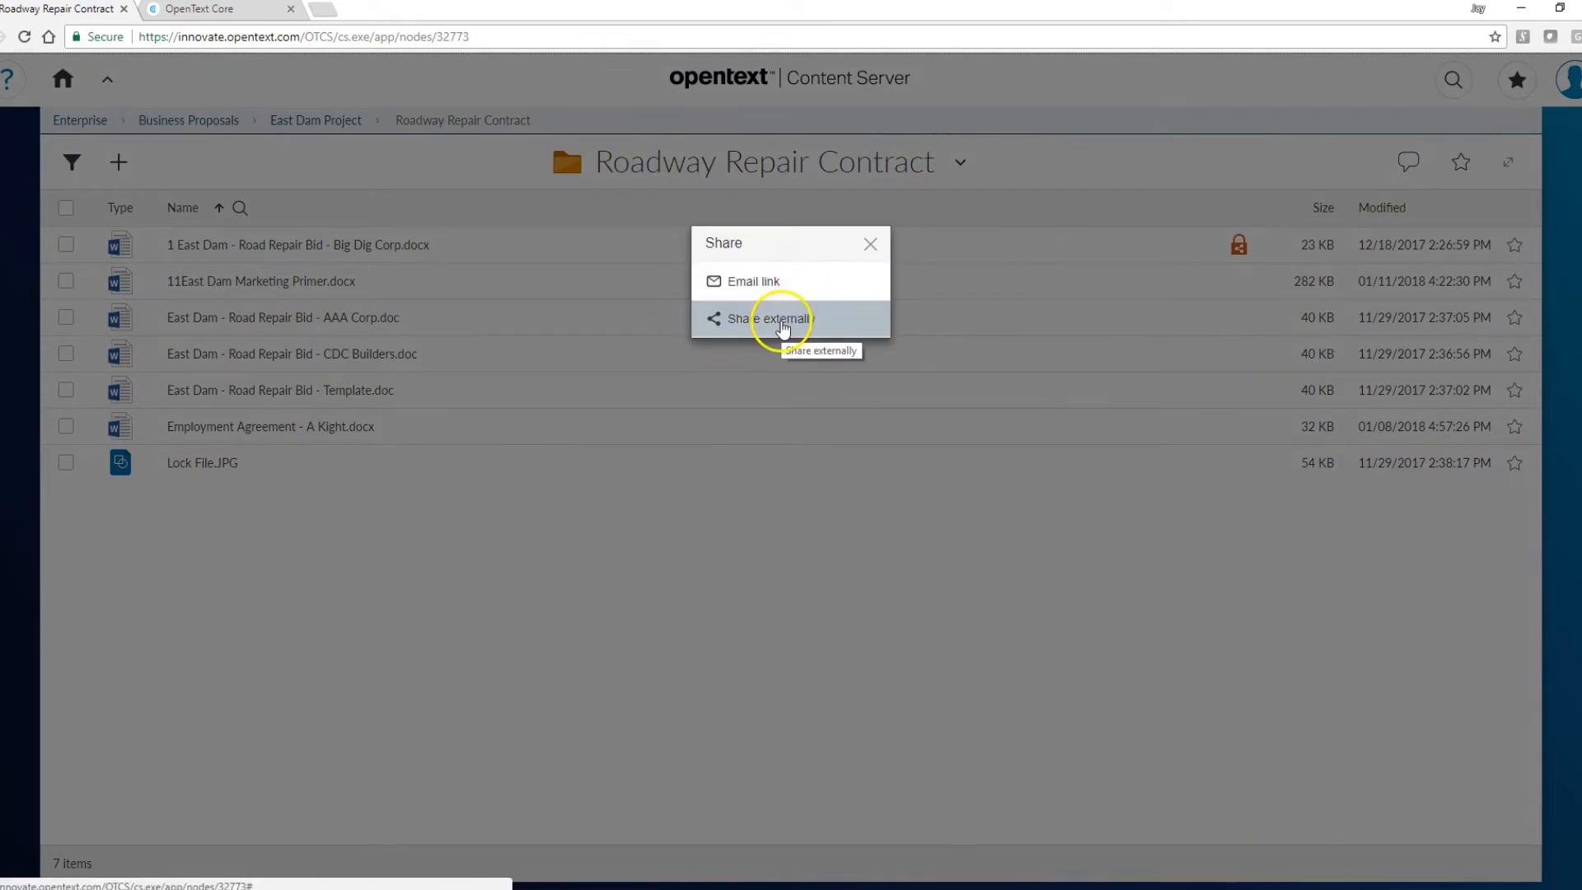
{"action": "left_click", "coordinate": [769, 318]}
{"action": "type", "text": "thewendy"}
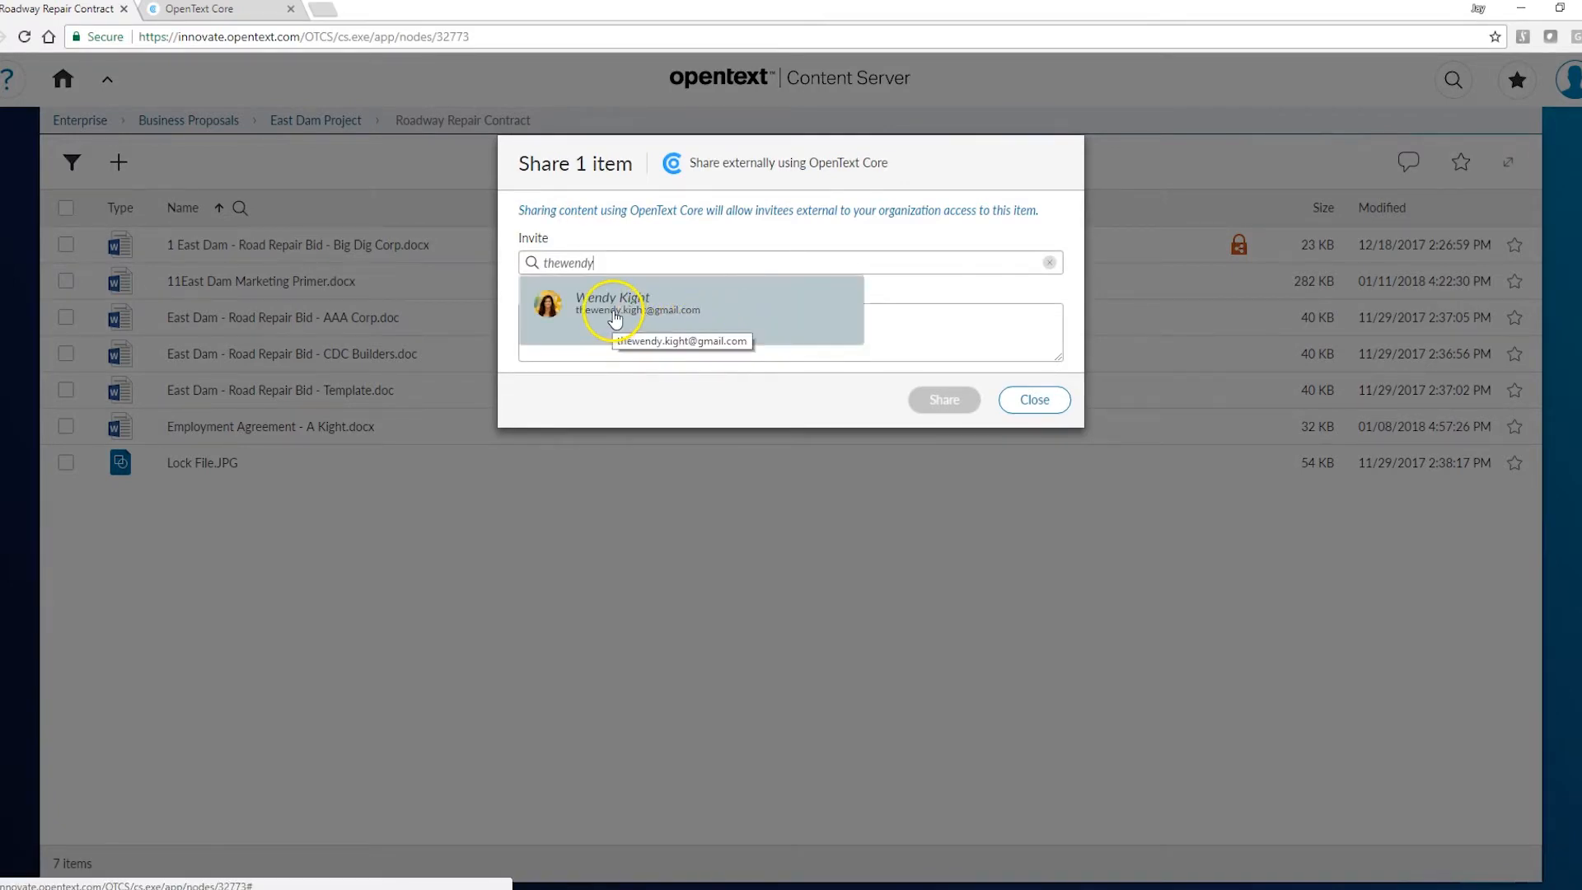
{"action": "left_click", "coordinate": [615, 310]}
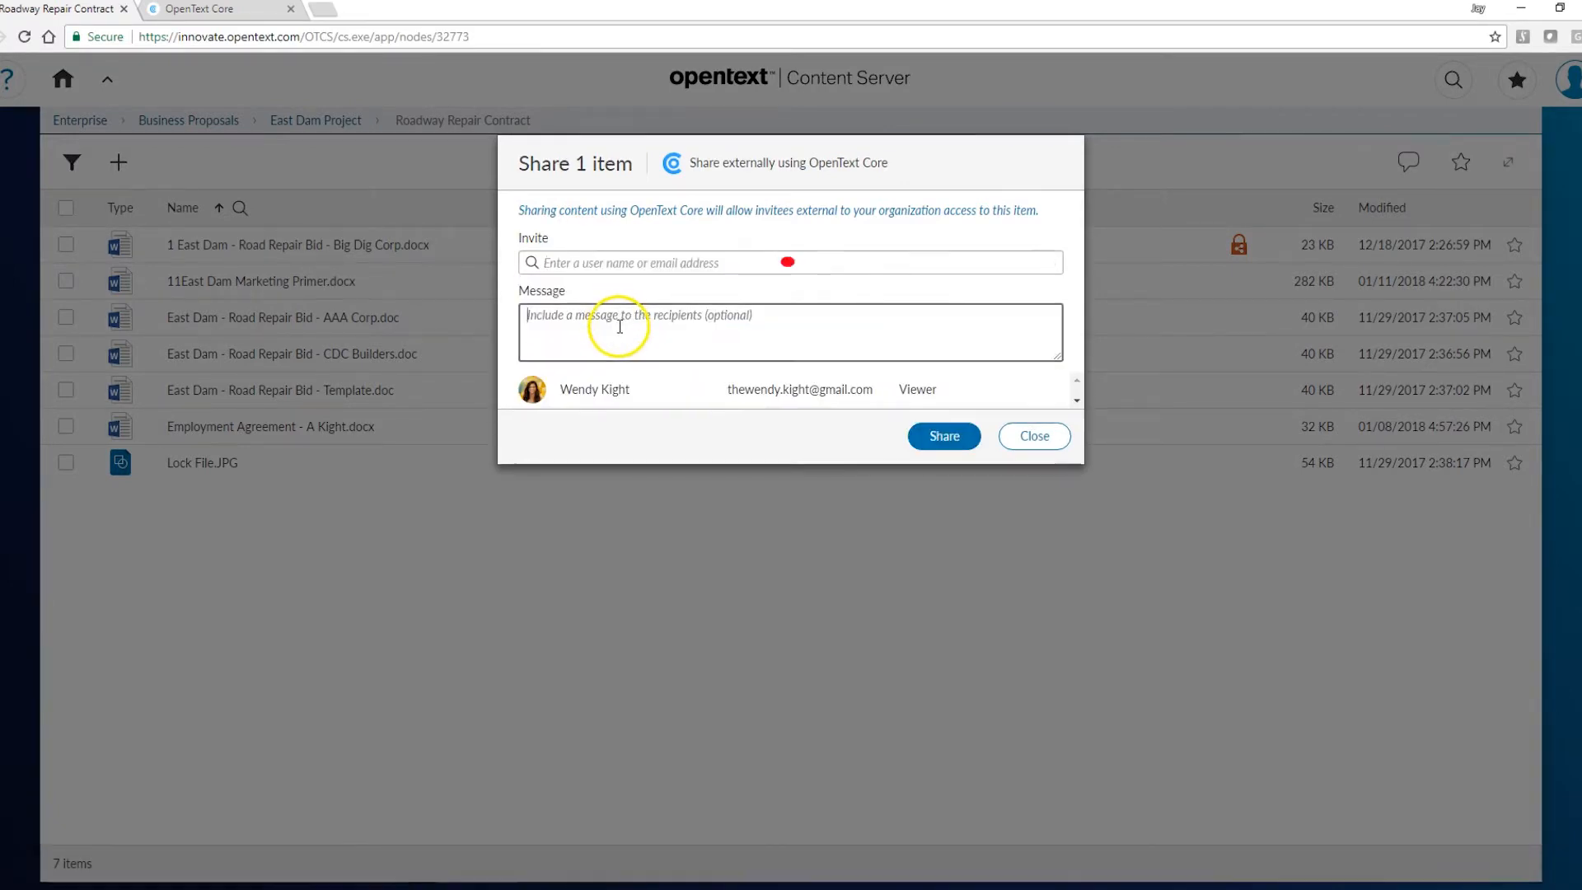
{"action": "type", "text": "Please review."}
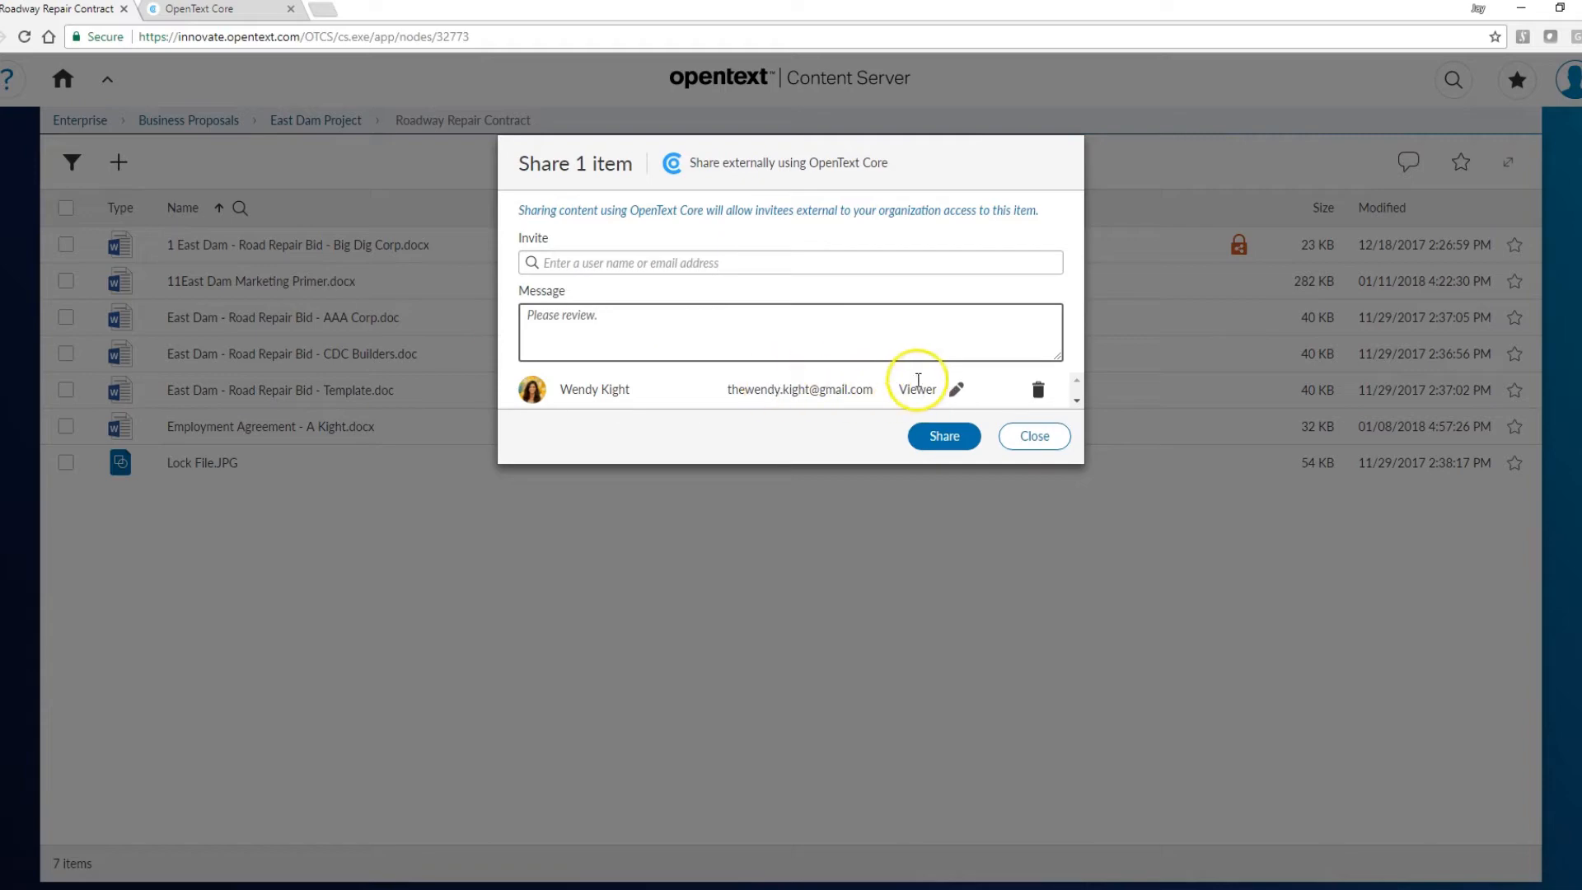
{"action": "left_click", "coordinate": [948, 391]}
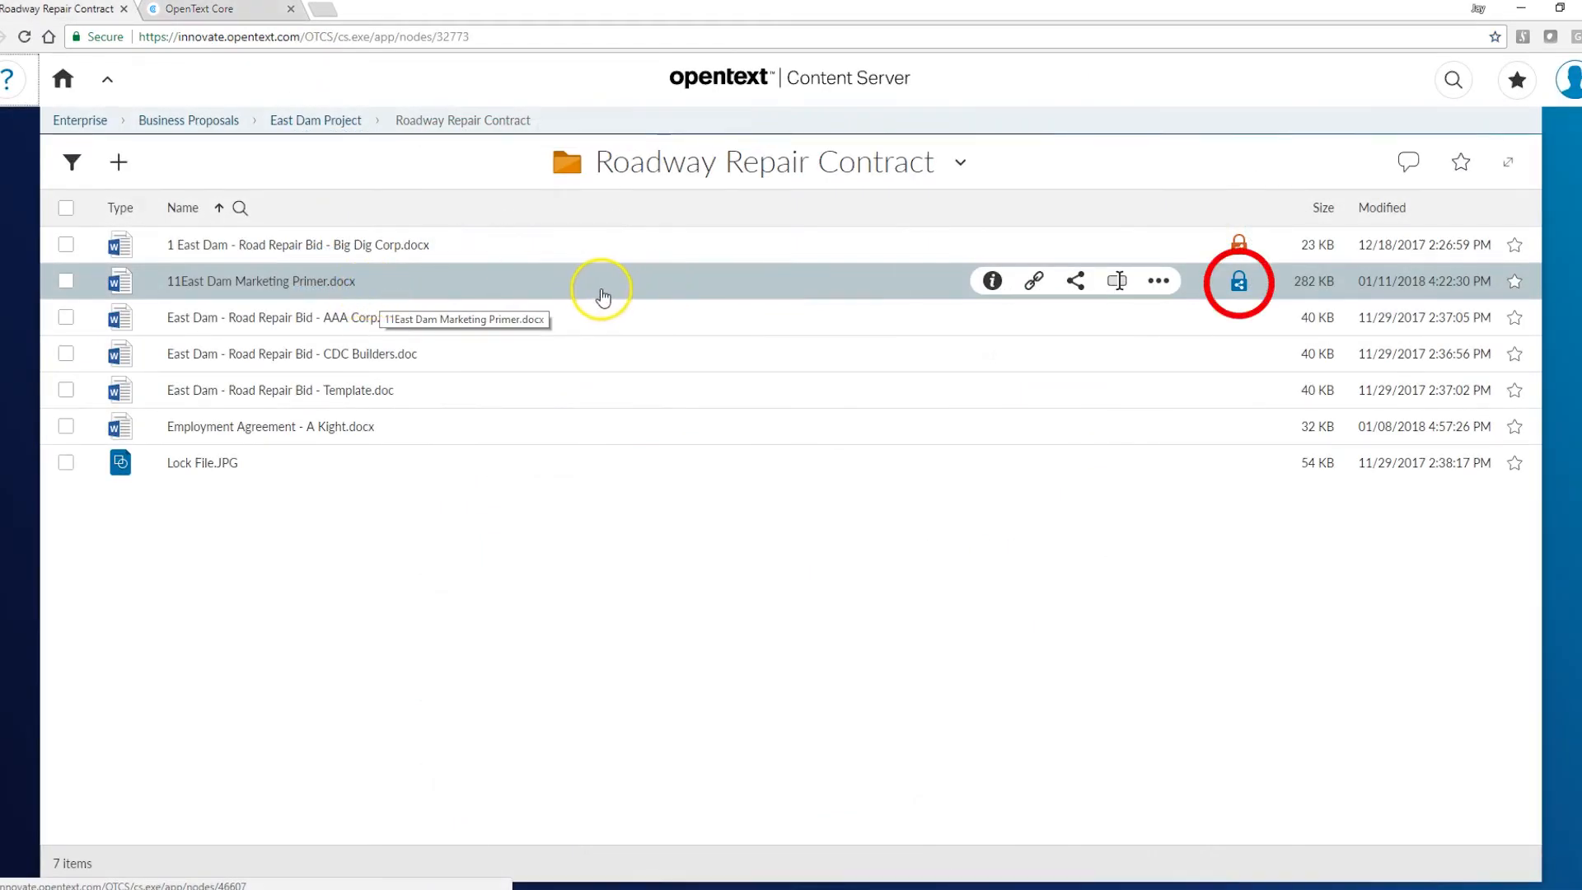
{"action": "mouse_move", "coordinate": [616, 320]}
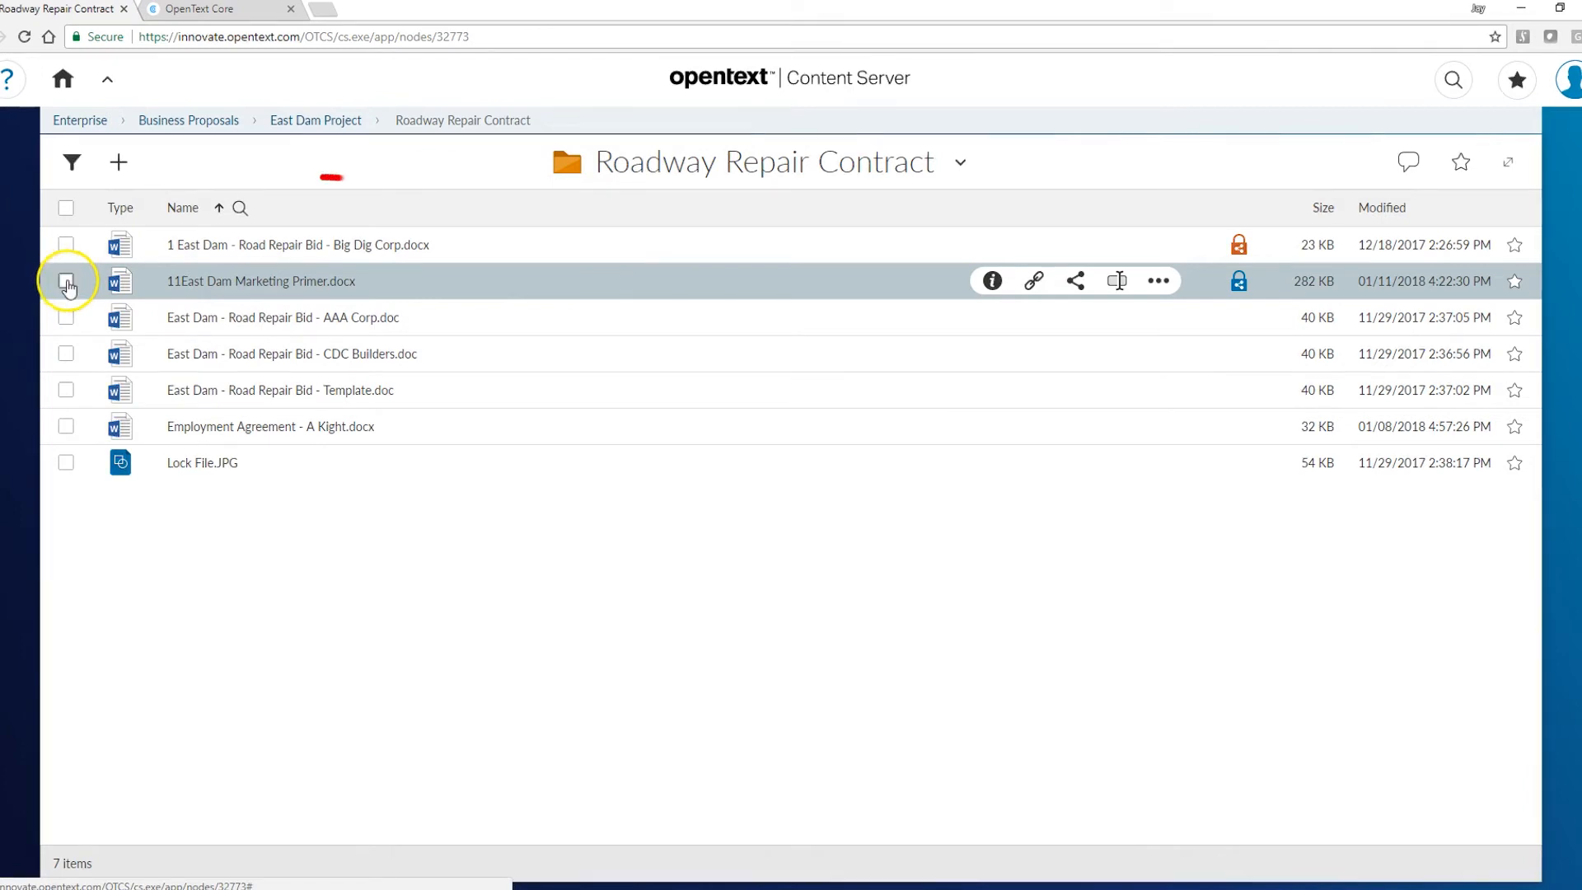
- Select the marketing primer, confirm Revoke share, and reselect the document row
{"action": "left_click", "coordinate": [320, 208]}
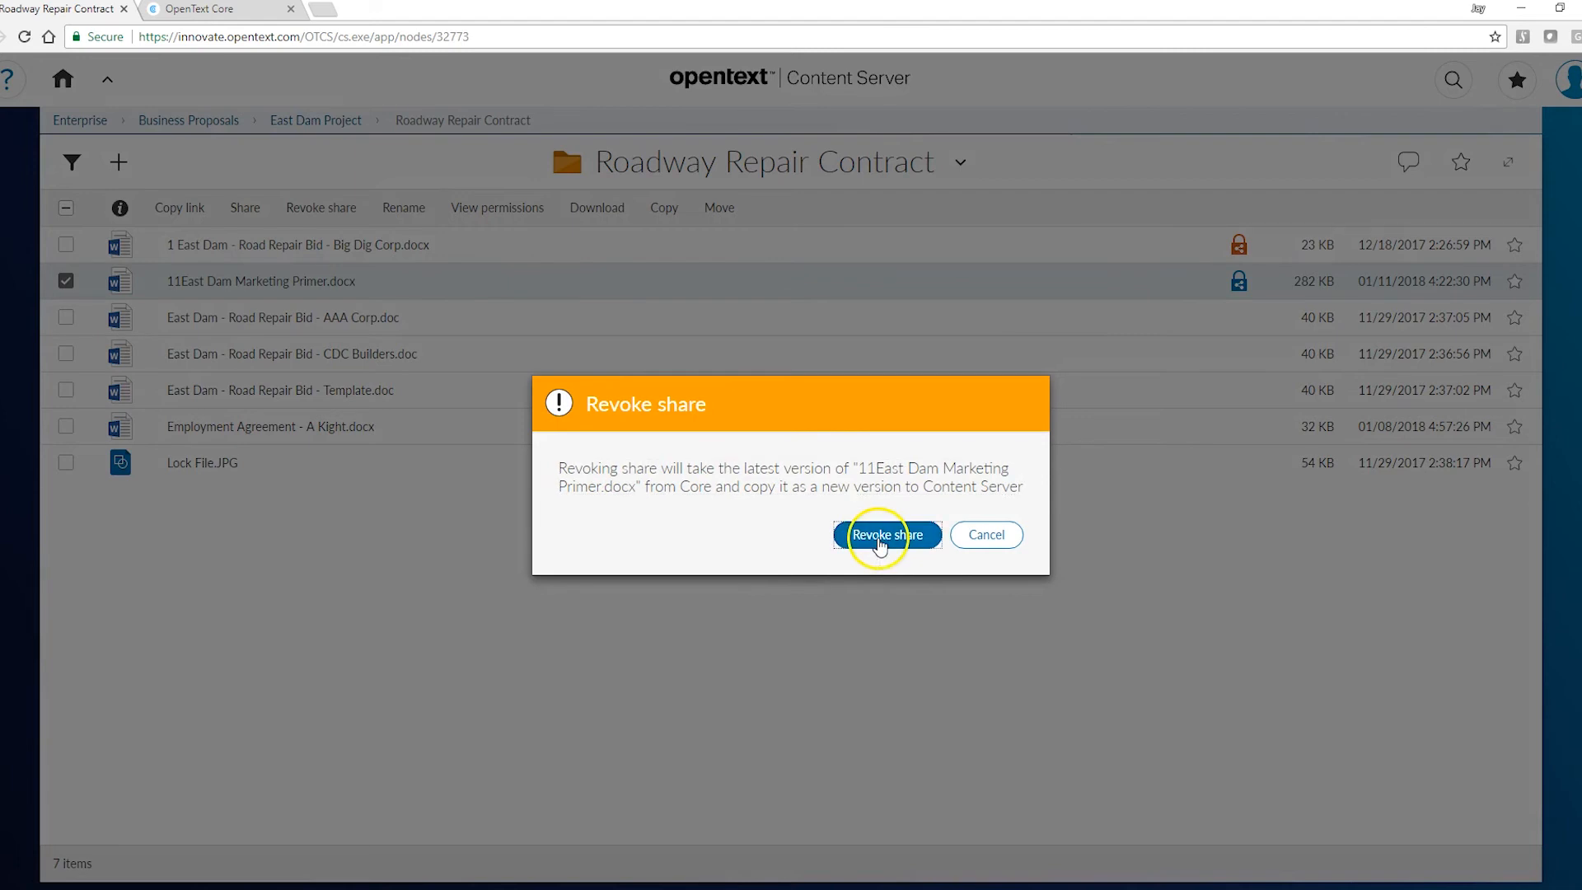
{"action": "left_click", "coordinate": [884, 534]}
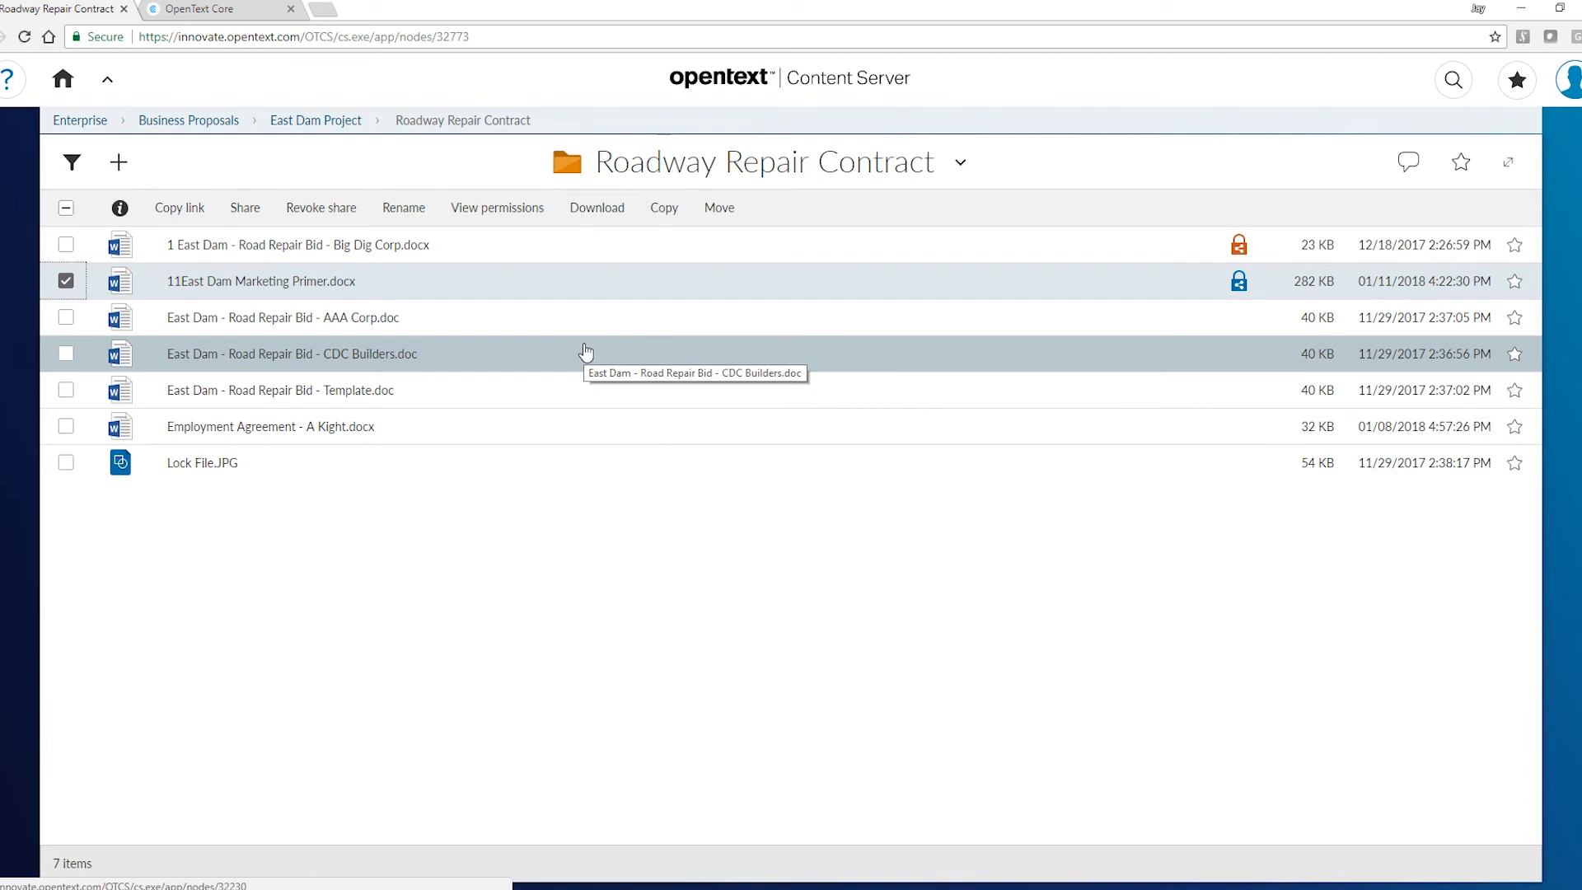
{"action": "left_click", "coordinate": [321, 207]}
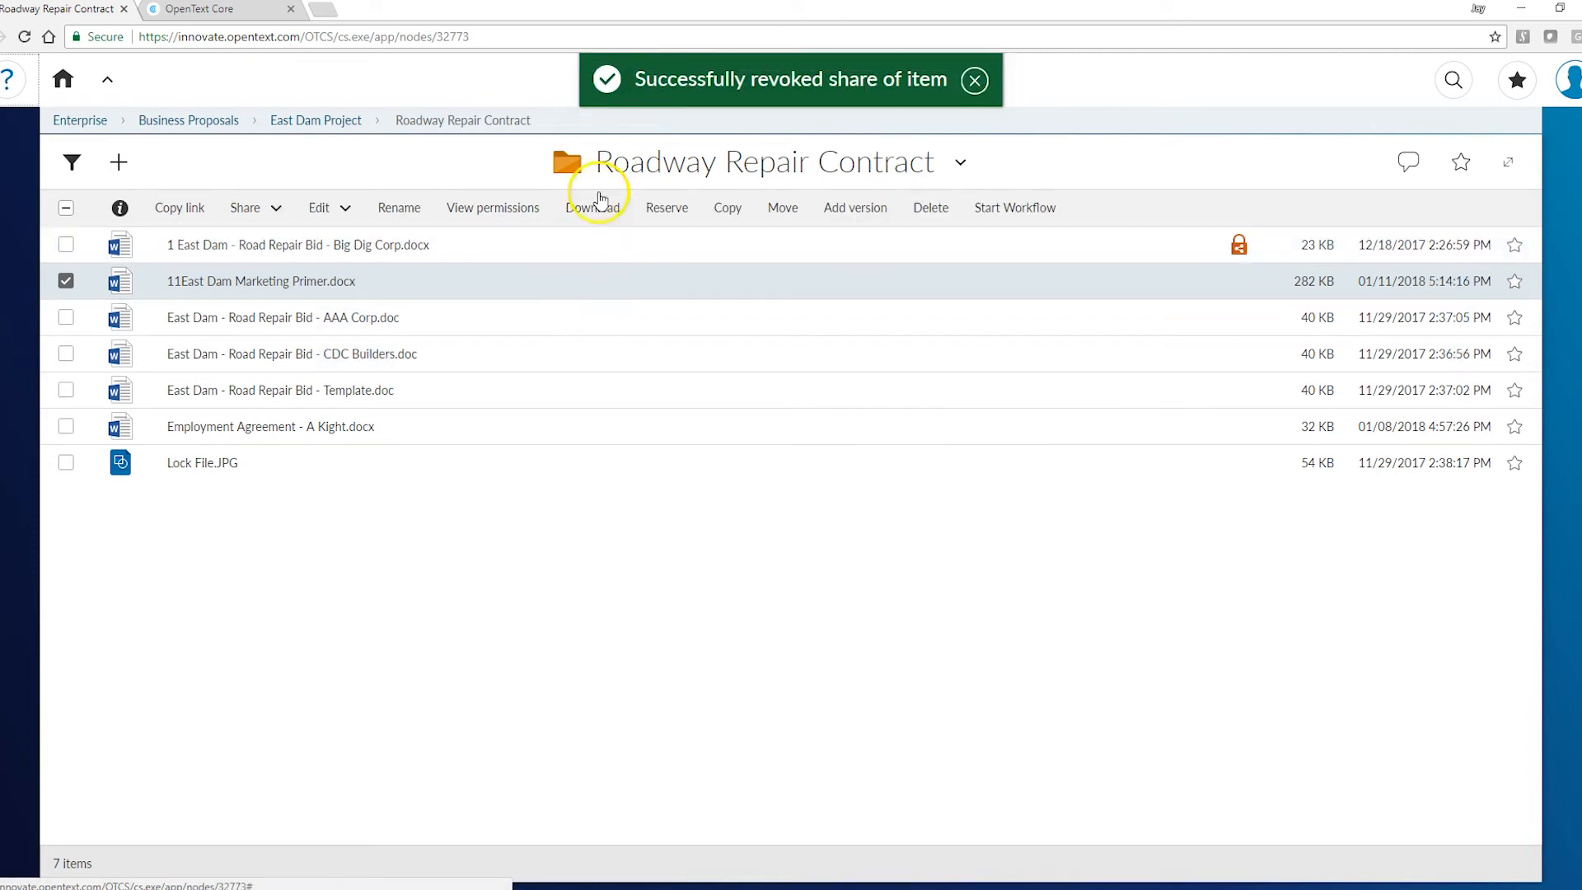